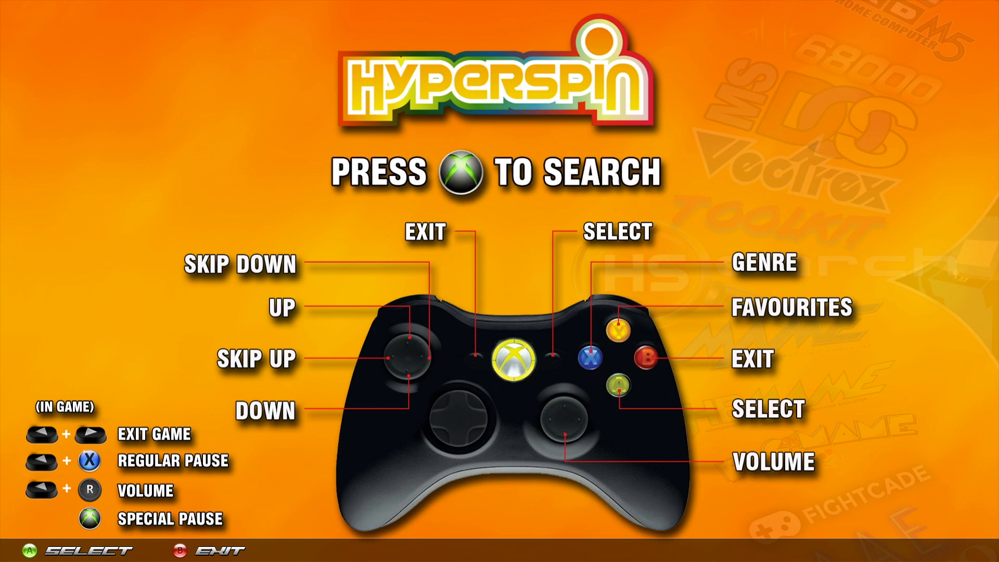
Step: Bring up the Windows Security screen over HyperSpin with Ctrl+Alt+Del
key(ctrl+alt+delete)
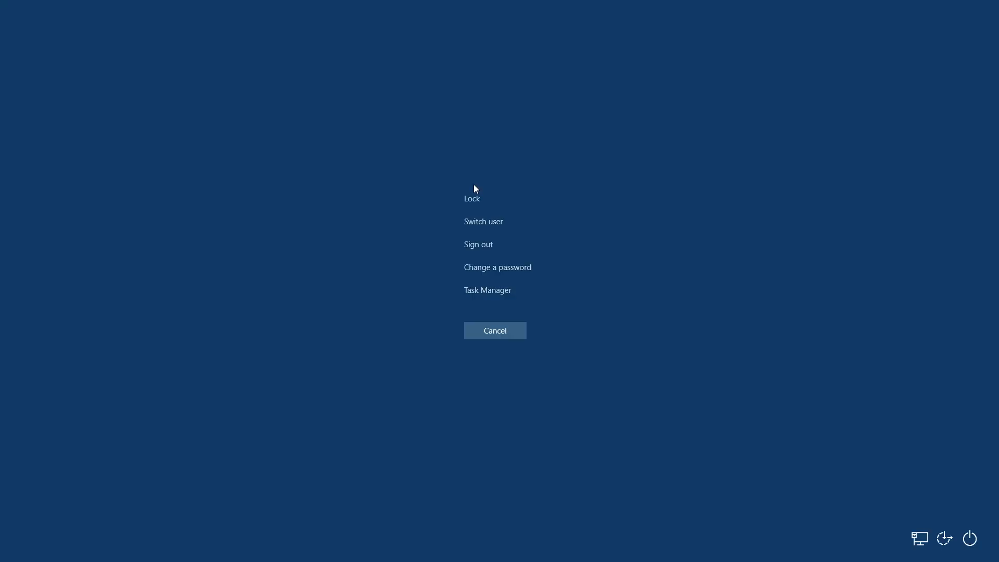
mouse_move(857, 387)
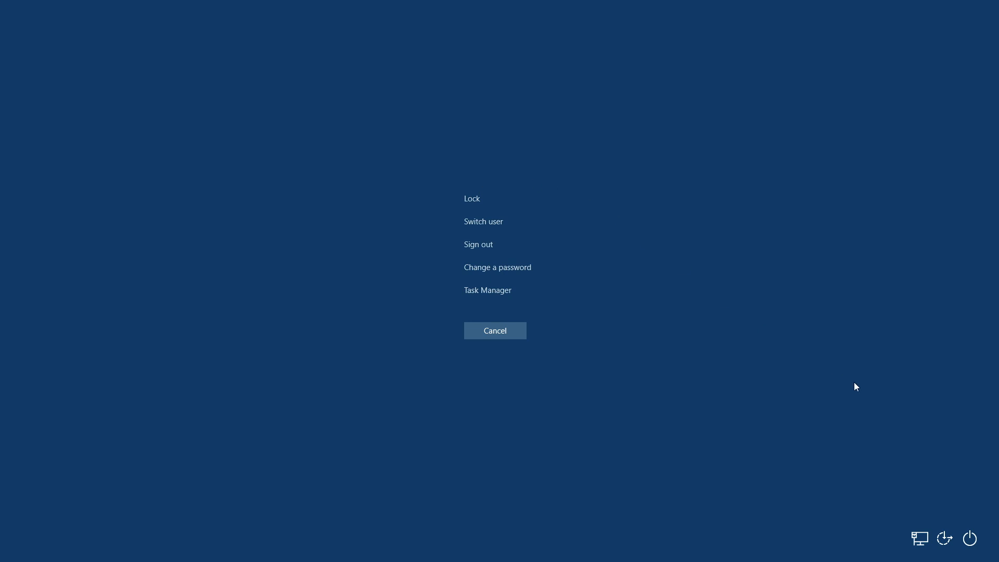
mouse_move(969, 537)
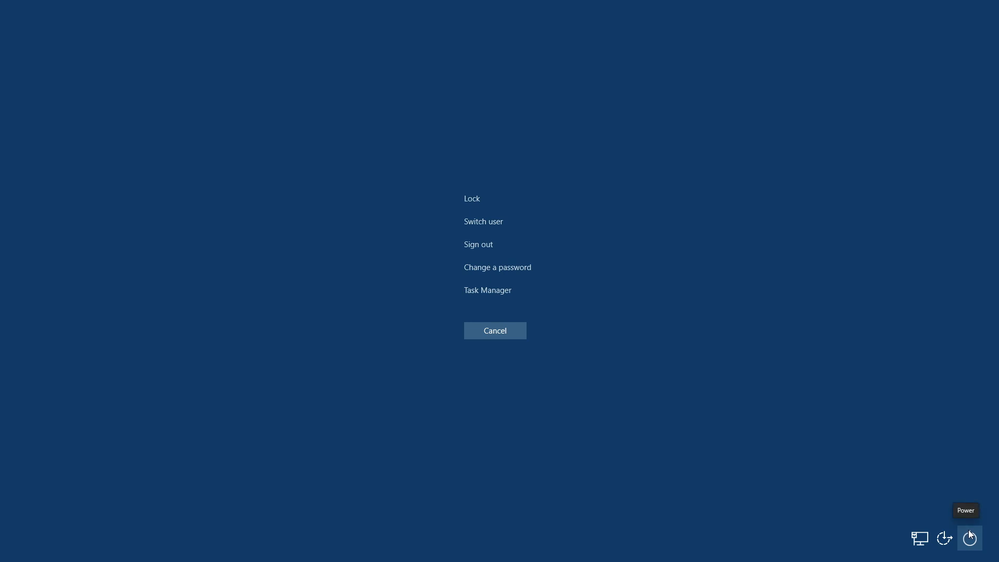
mouse_move(487, 290)
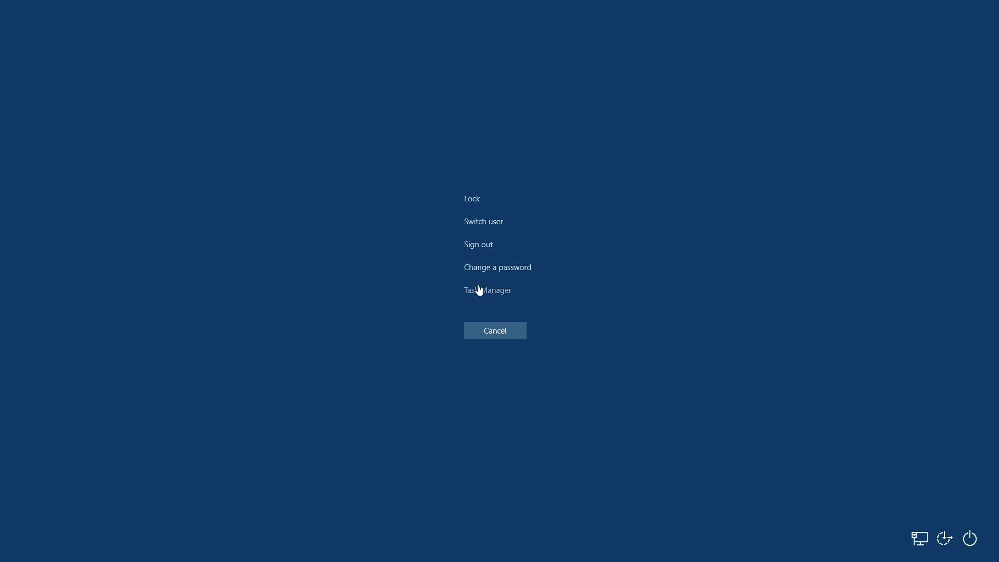
Step: Open Task Manager and bring up the context menu for HyperSpin.exe
click(487, 290)
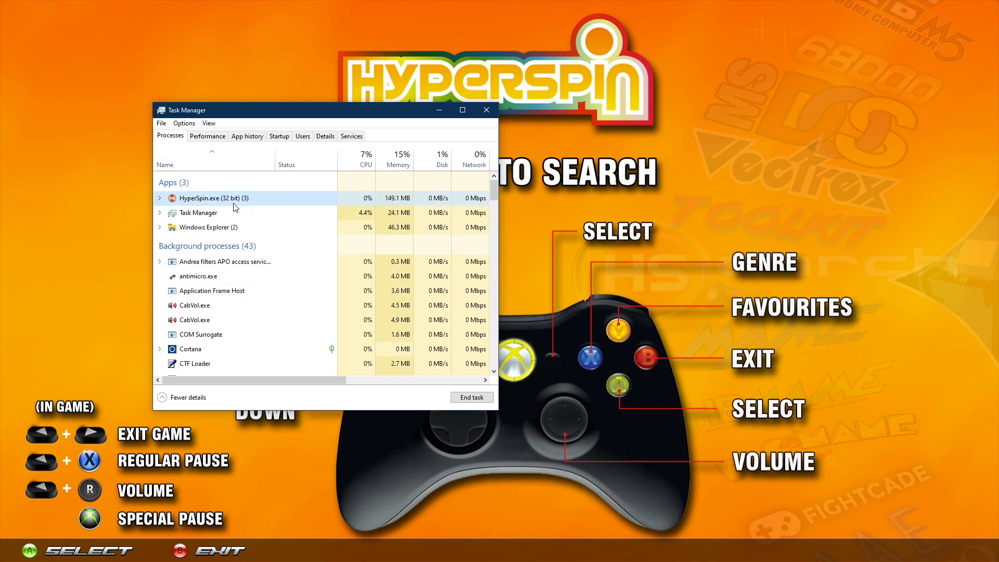
right_click(209, 198)
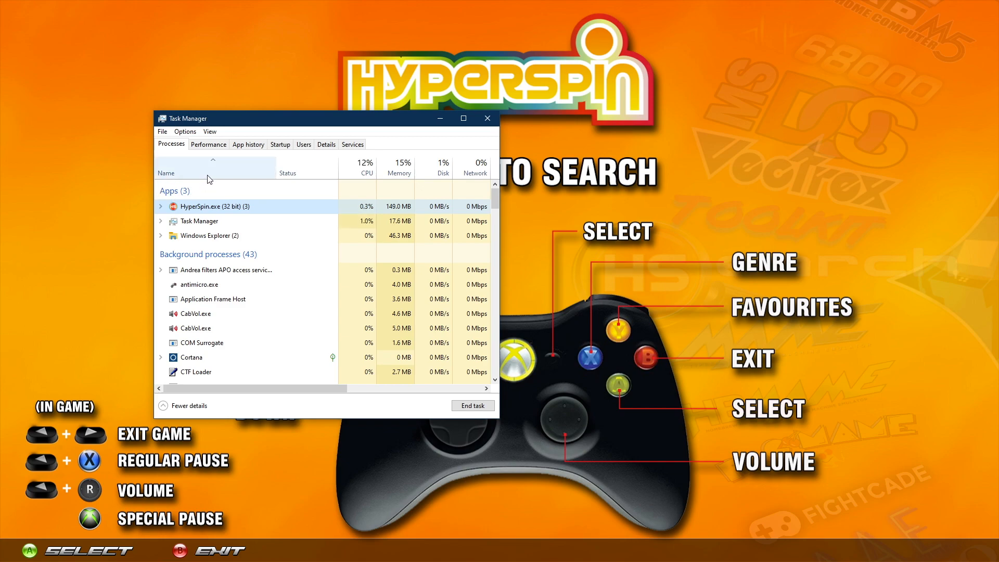
click(161, 131)
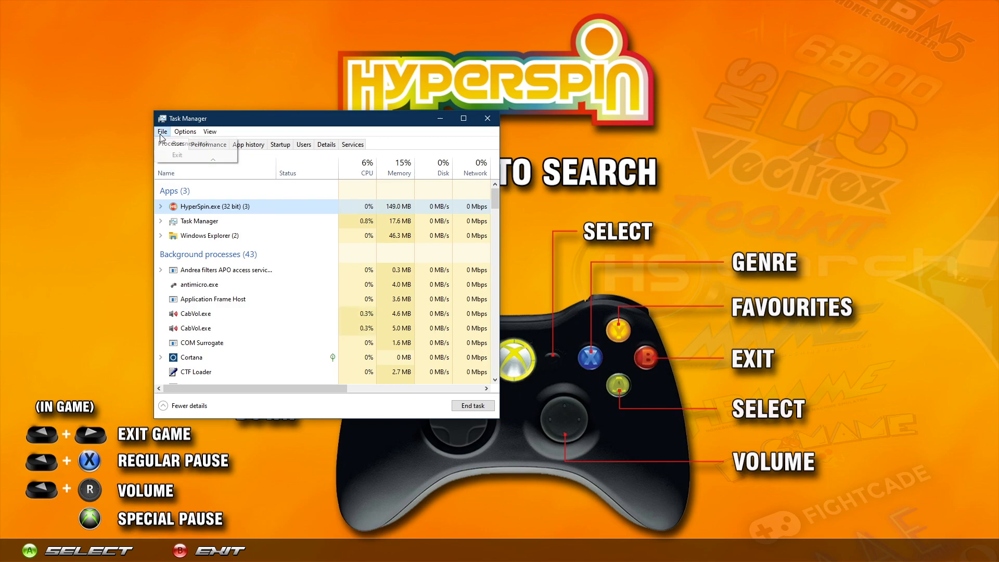
click(185, 143)
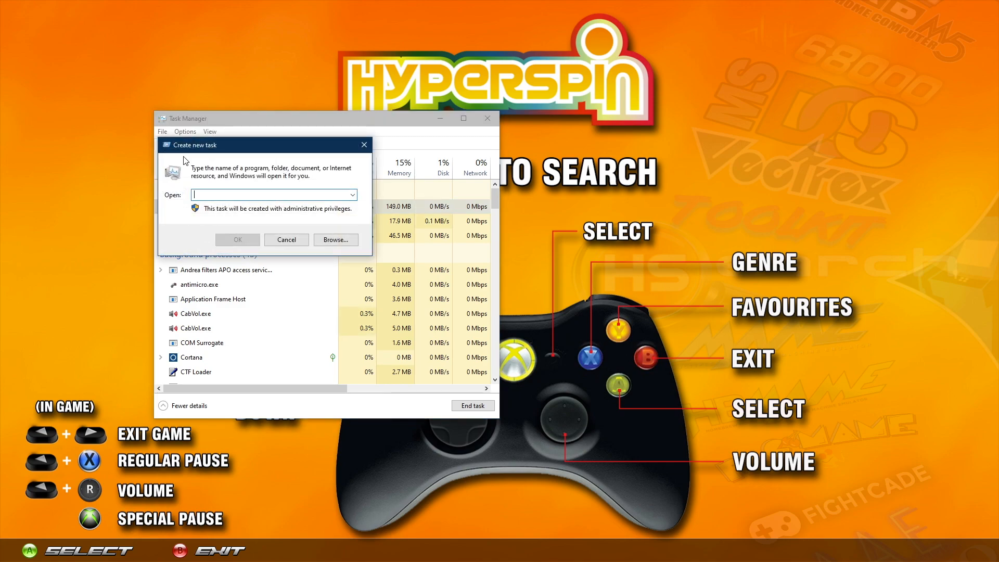
text(hs)
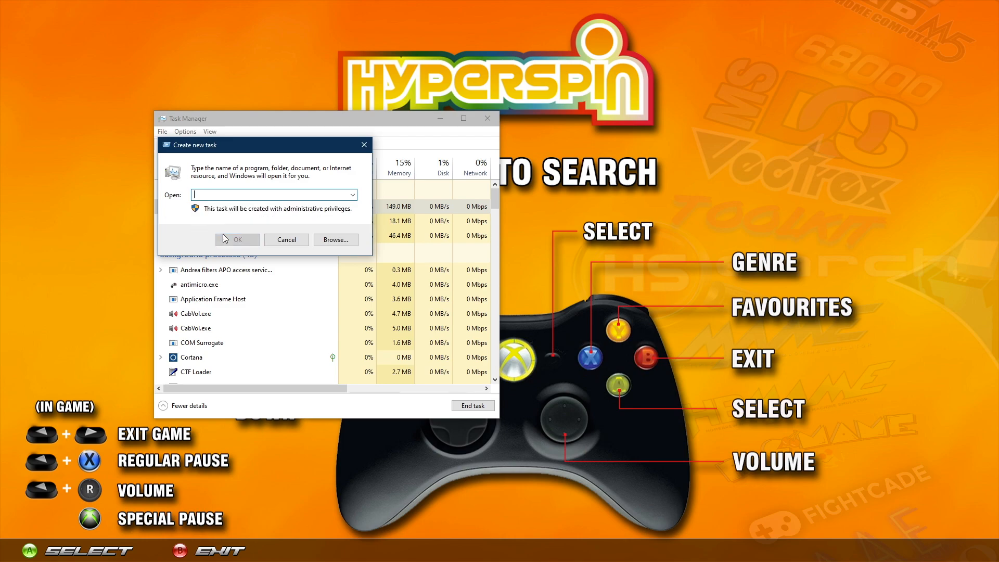
text(r)
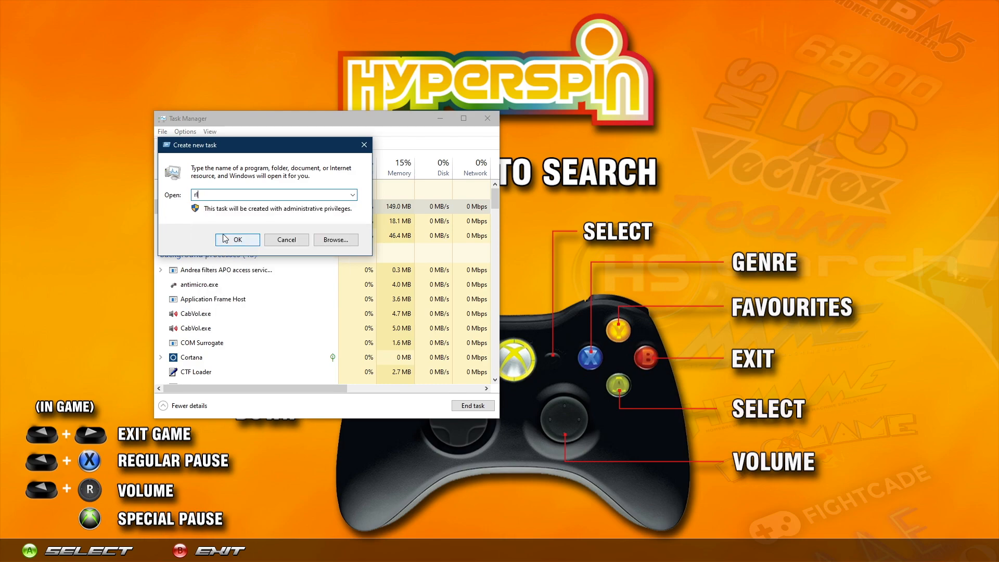
click(237, 240)
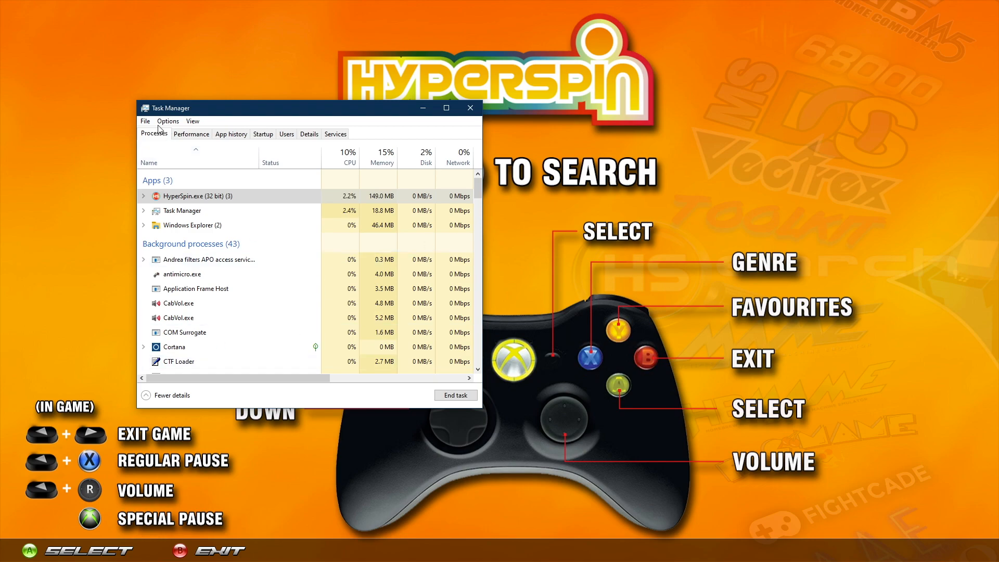
click(144, 121)
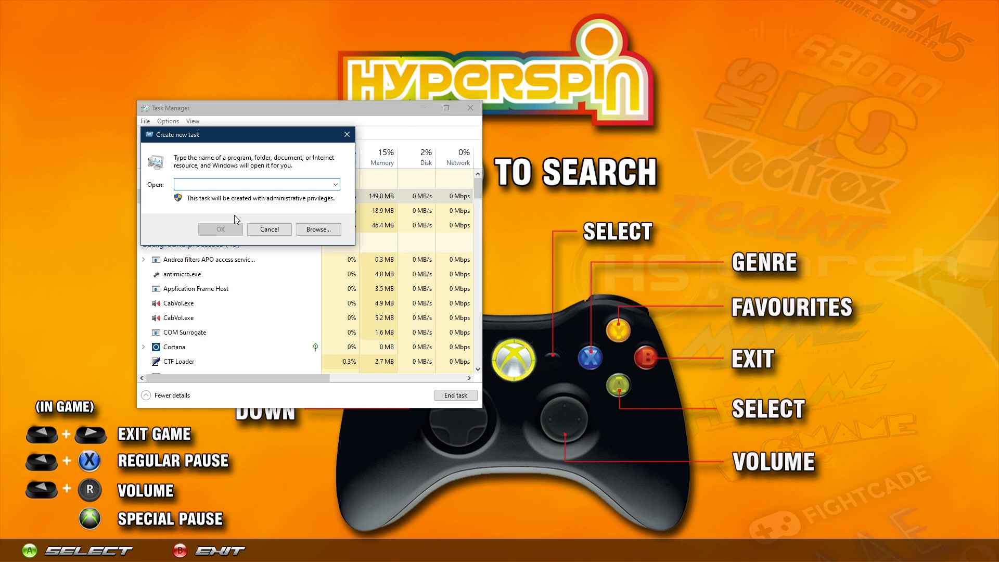
text(tv)
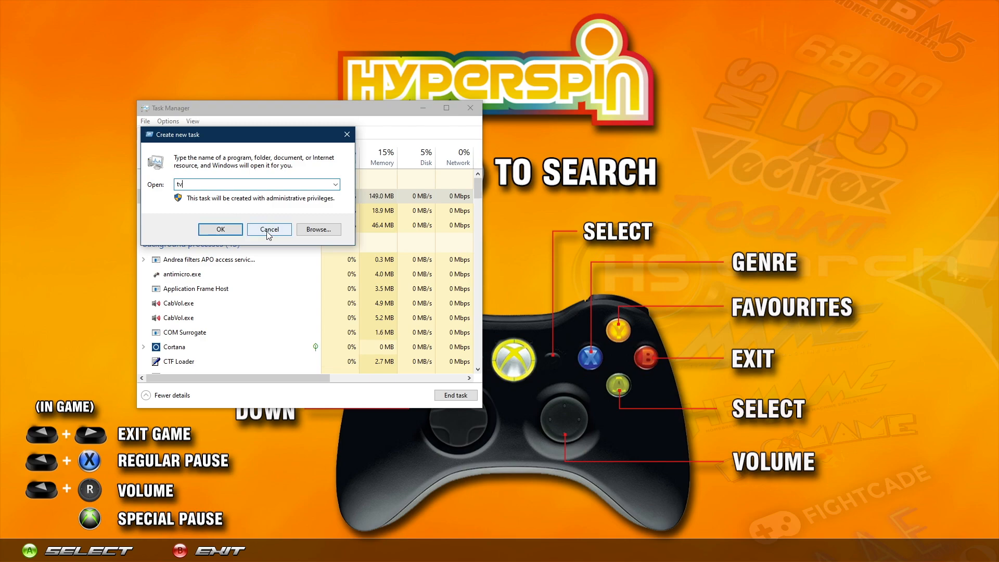
click(269, 229)
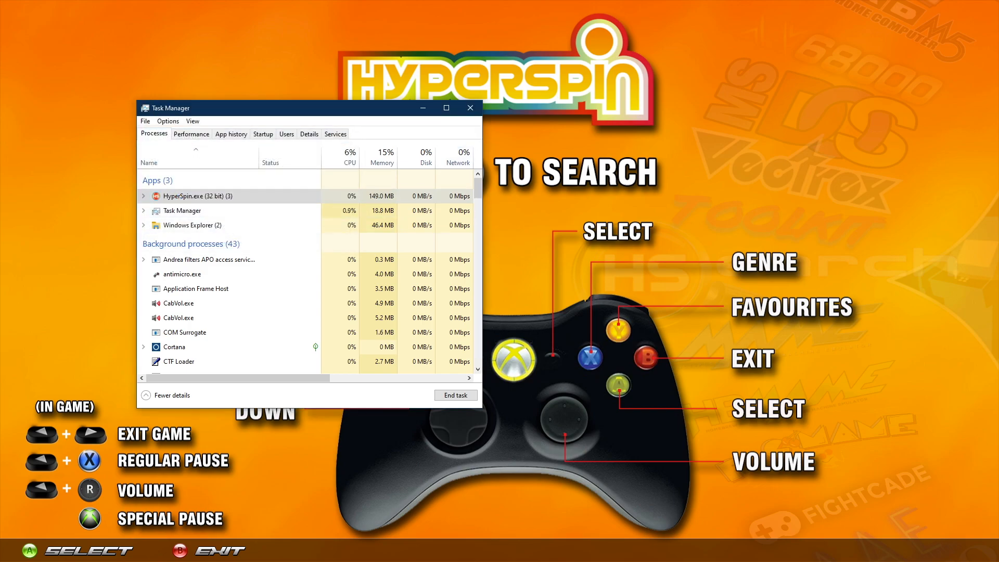
Step: Reopen Task Manager, move its window aside, and end the HyperSpin.exe task
key(ctrl+alt+delete)
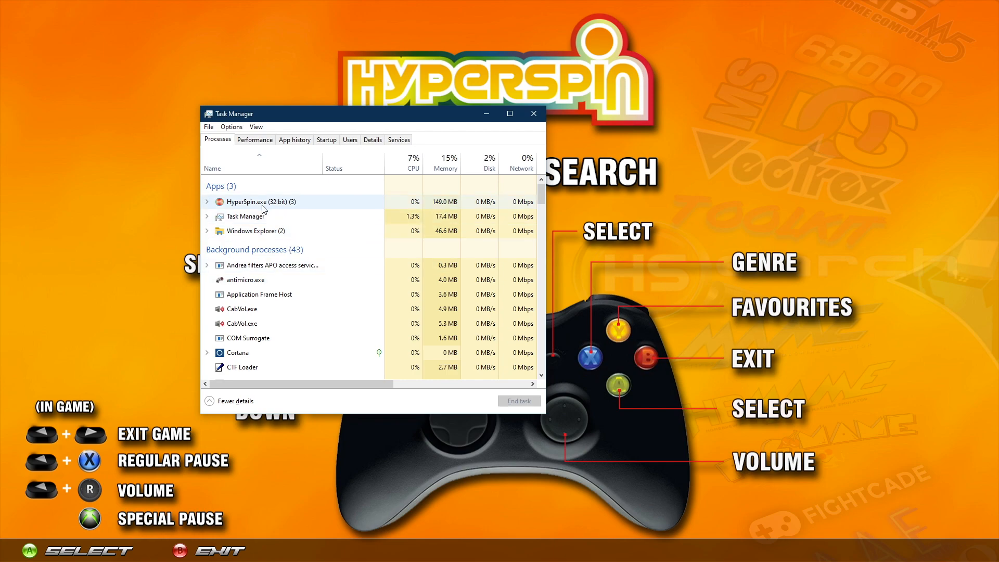
drag(369, 114, 410, 124)
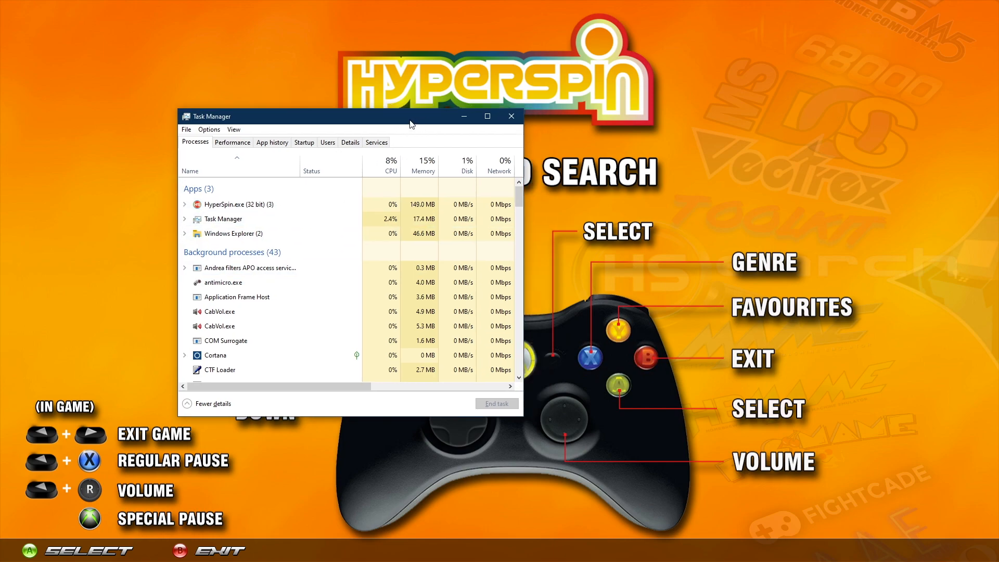
click(510, 116)
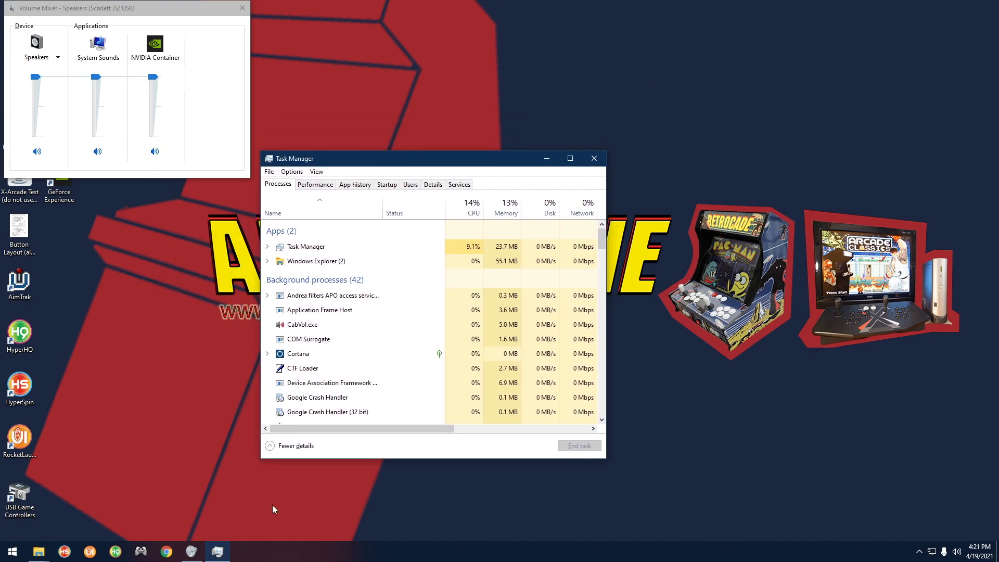
mouse_move(241, 173)
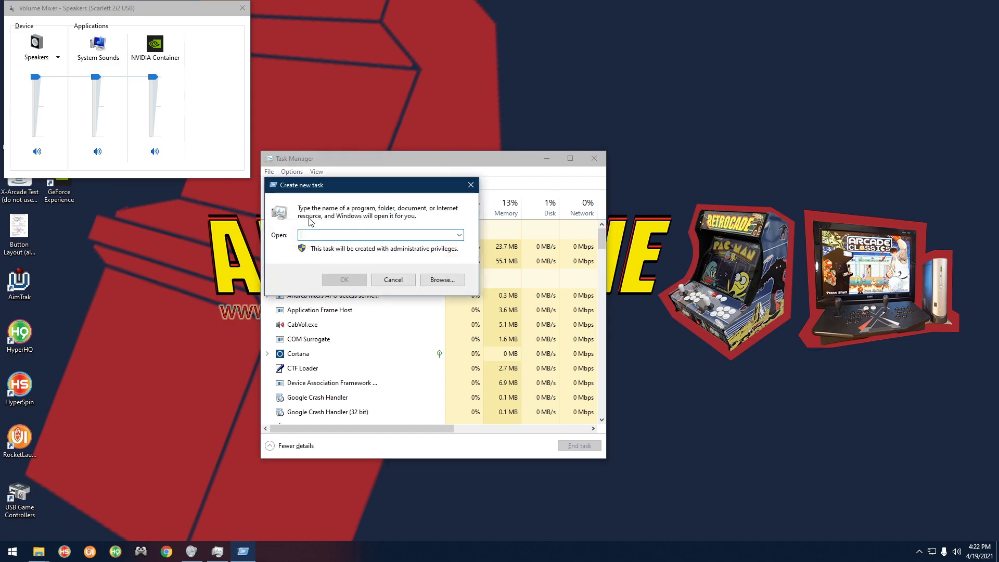
Step: Run the new task 'hs' from Task Manager to relaunch HyperSpin
text(hs)
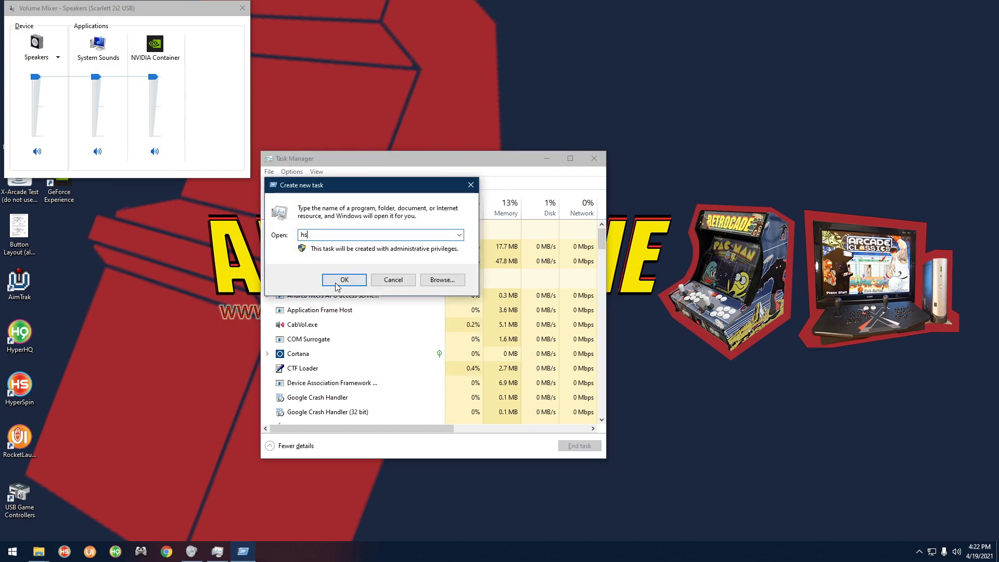
click(344, 280)
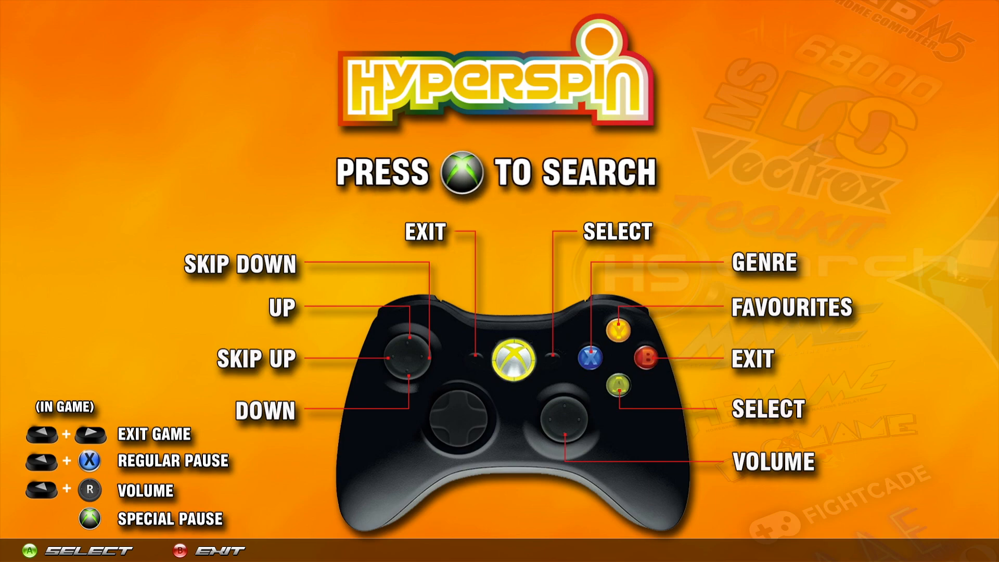
key(alt+tab)
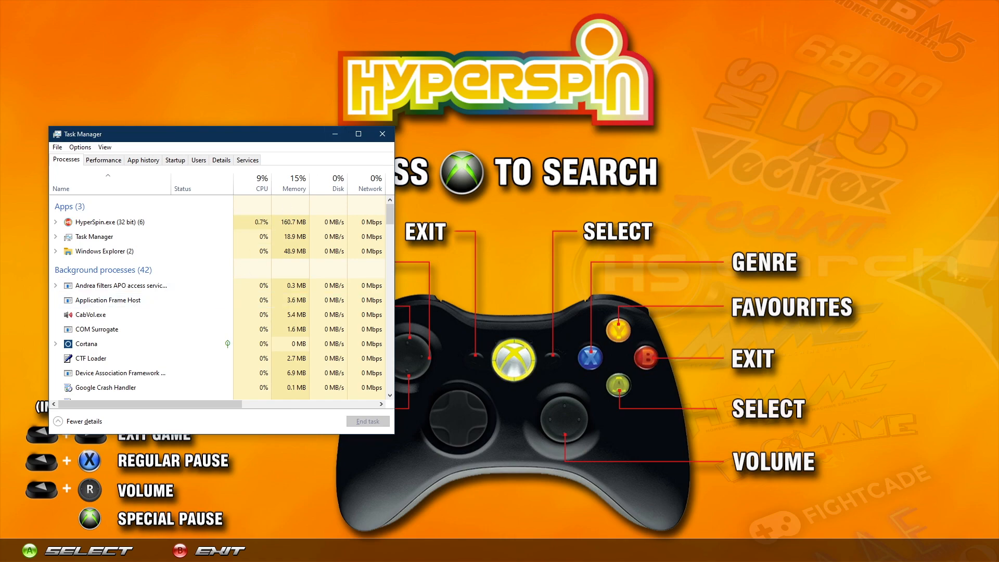
click(381, 133)
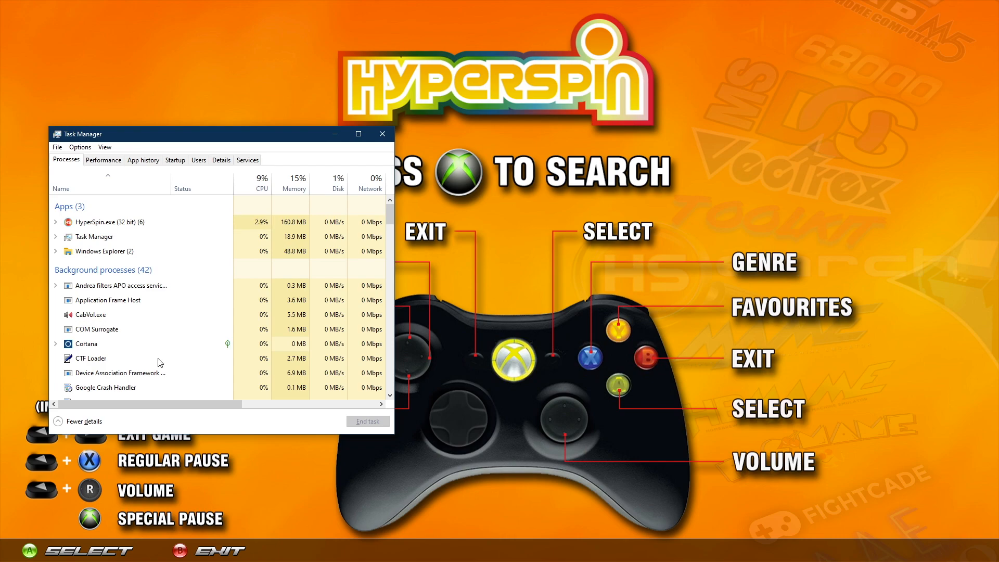
click(381, 133)
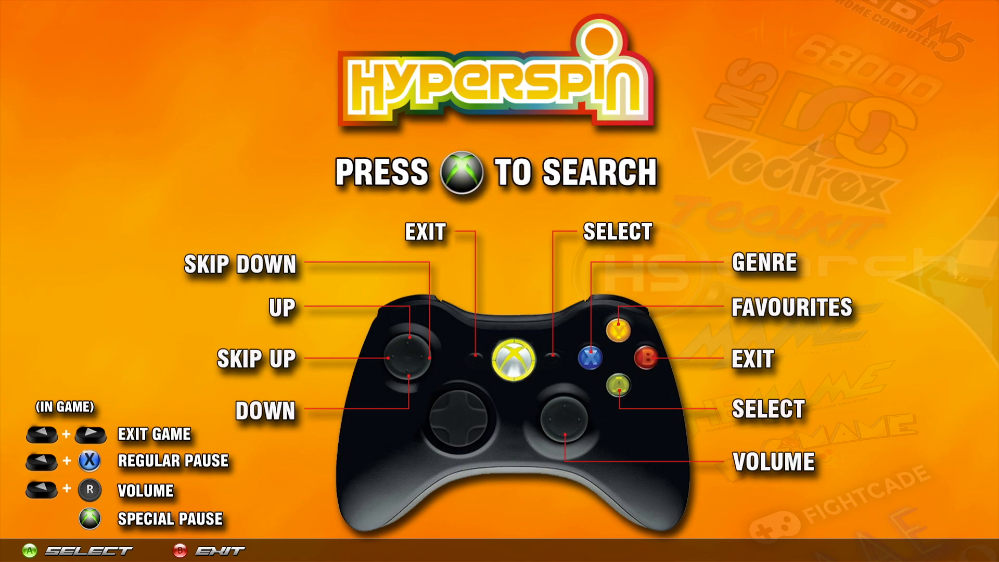
Step: Leave the controller help screen for the MAME game wheel using Alt+Tab
key(alt+tab)
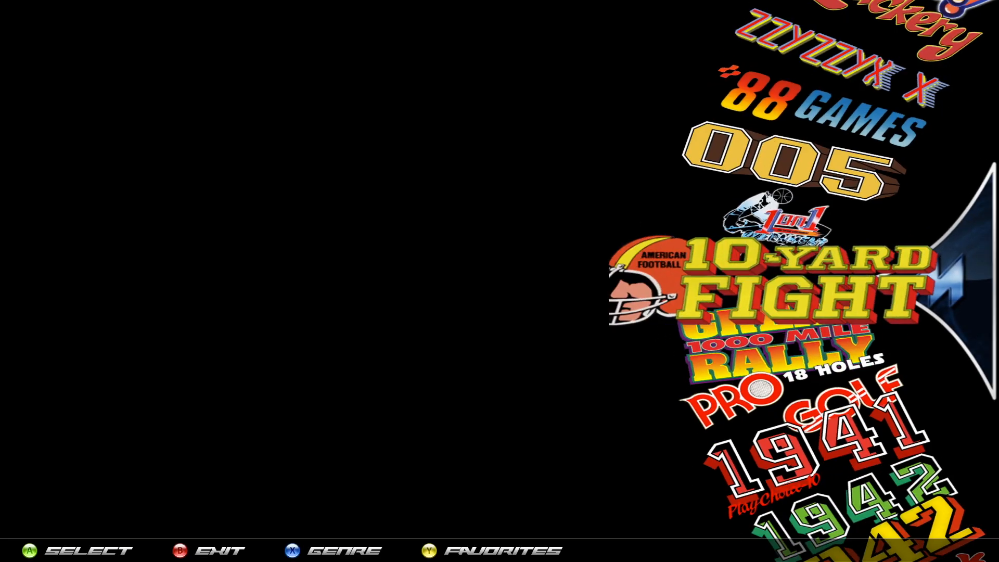
Step: Scroll the wheel and launch 1944: The Loop Master in MAME
scroll(down, 3)
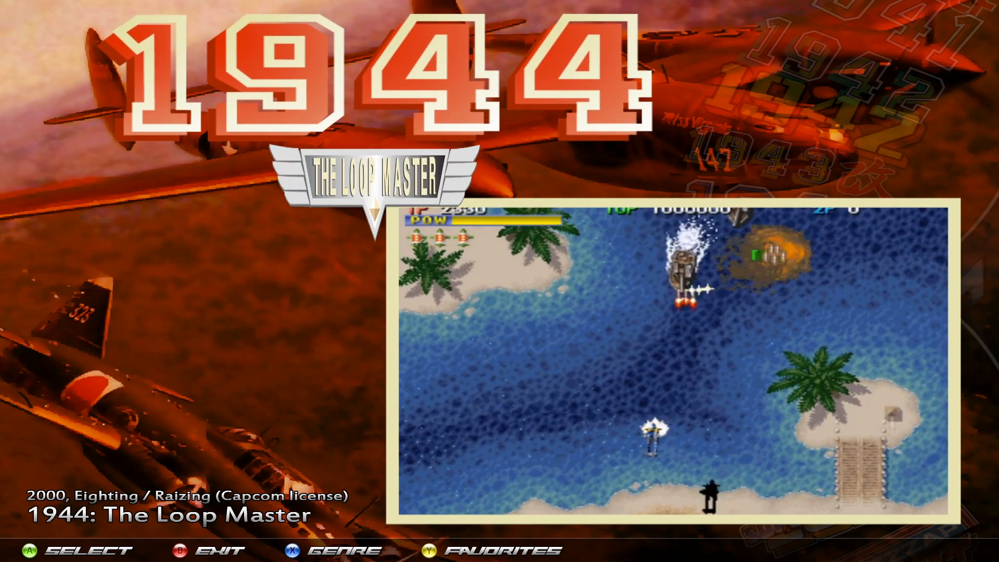
click(25, 550)
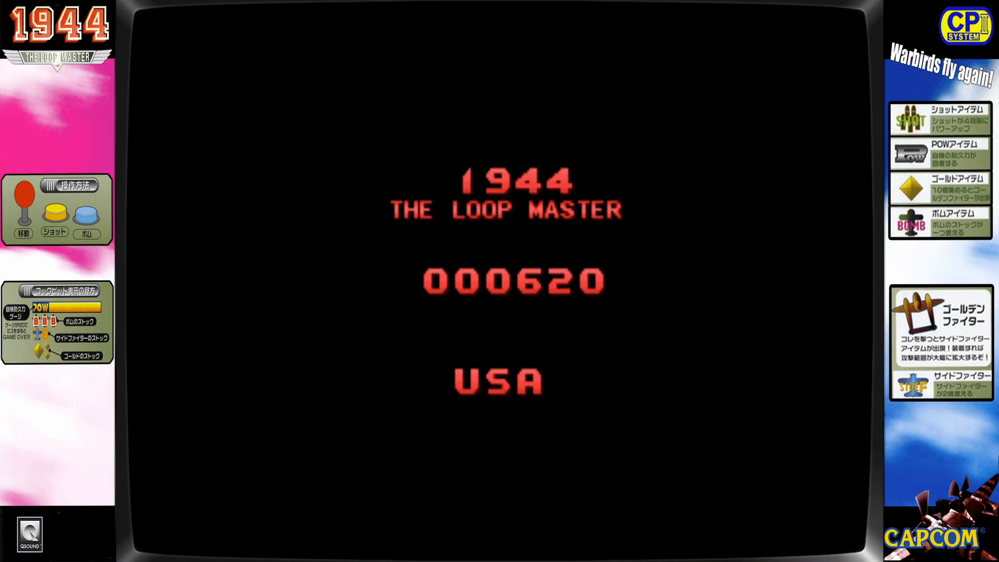
mouse_move(124, 86)
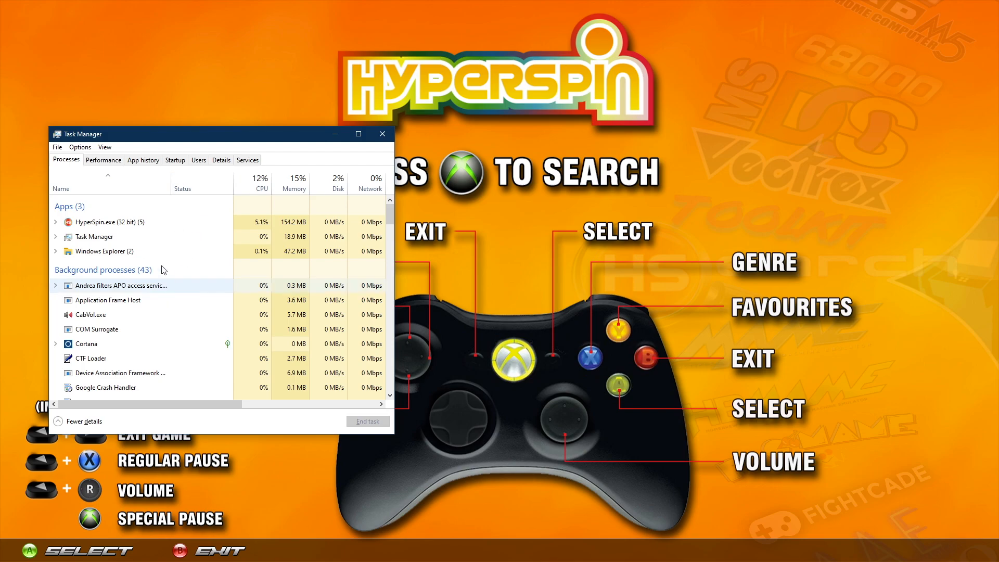
Step: Close the Task Manager window, leaving HyperSpin full-screen
scroll(down, 3)
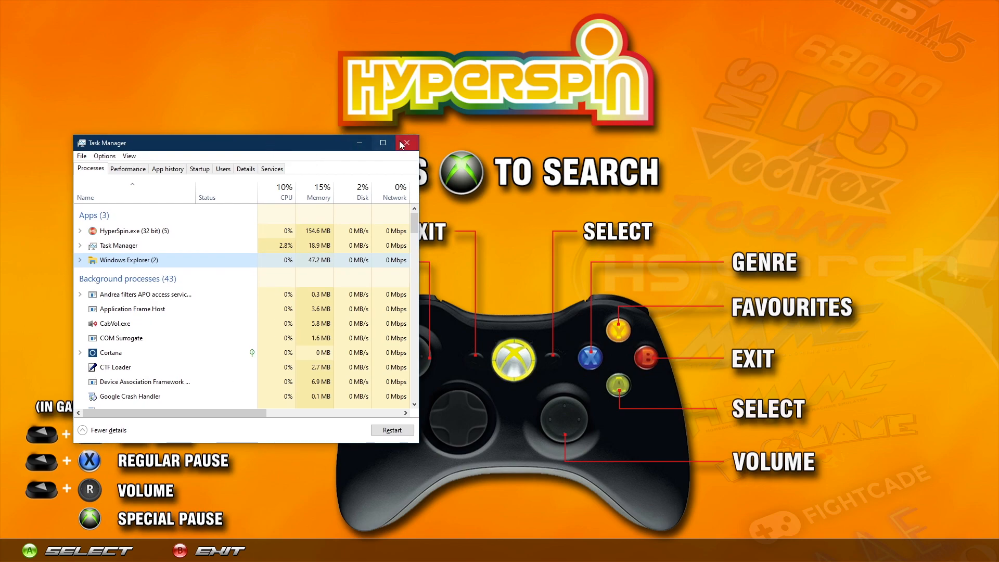
click(407, 142)
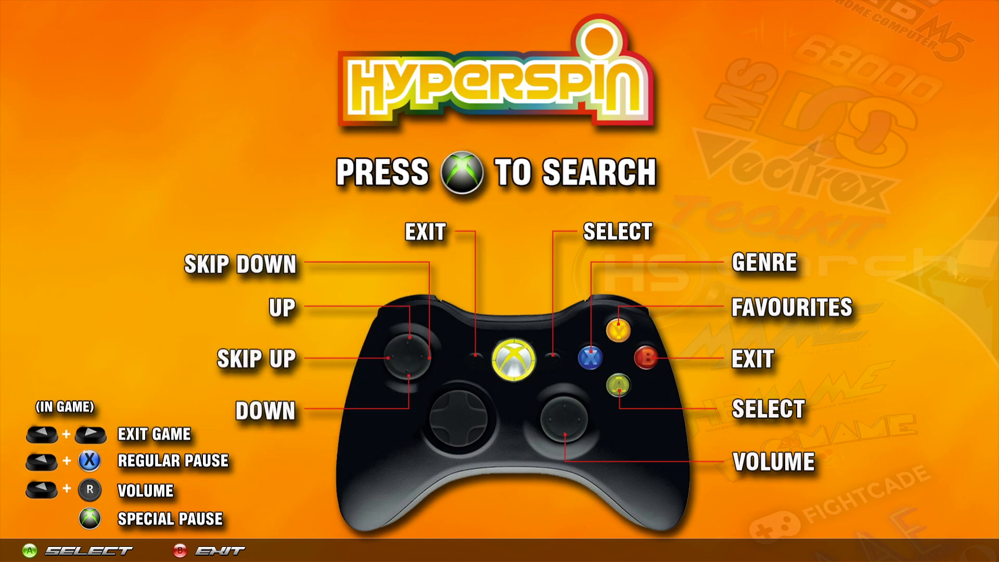